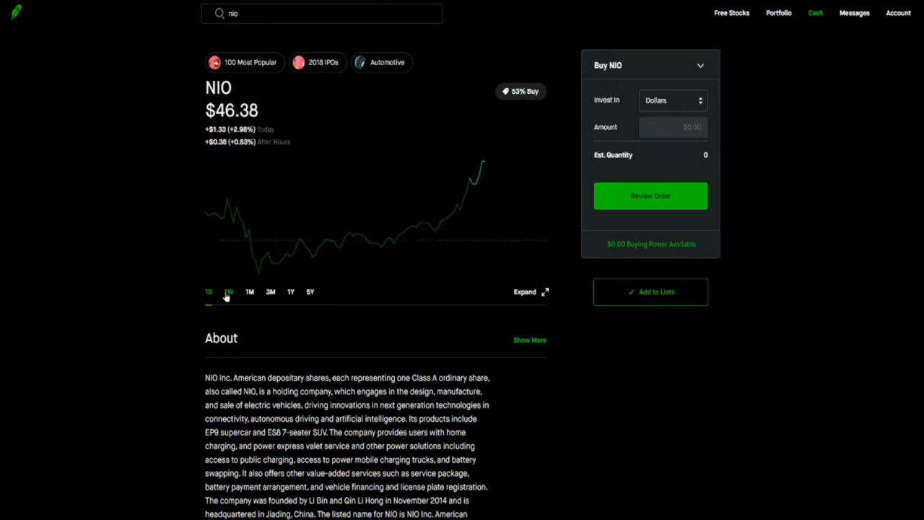
Switch the NIO chart to the 1W range, showing +$3.94 (+9.29%) for the week.
{"action": "left_click", "coordinate": [228, 291]}
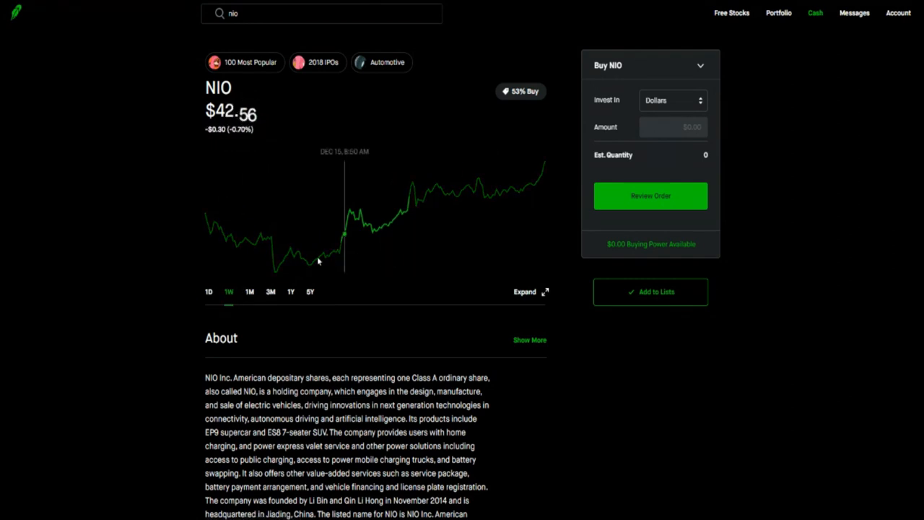
{"action": "mouse_move", "coordinate": [322, 237]}
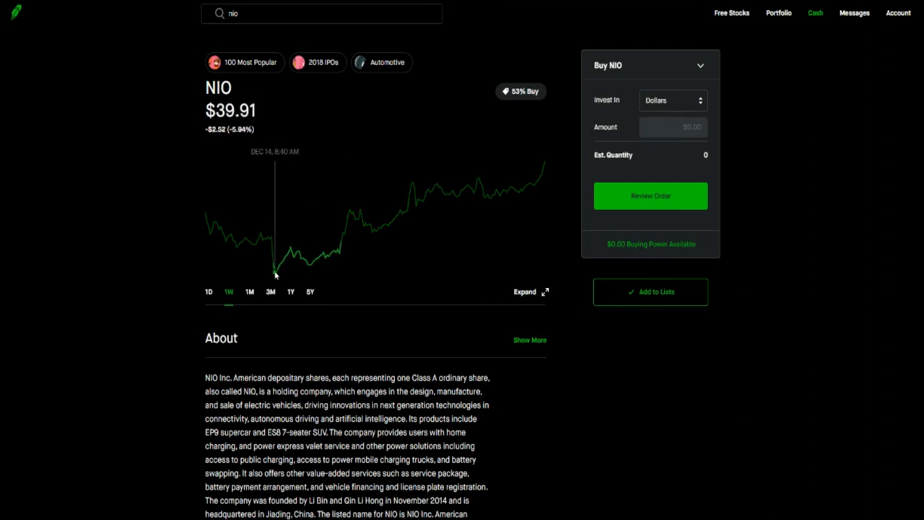
{"action": "mouse_move", "coordinate": [297, 257]}
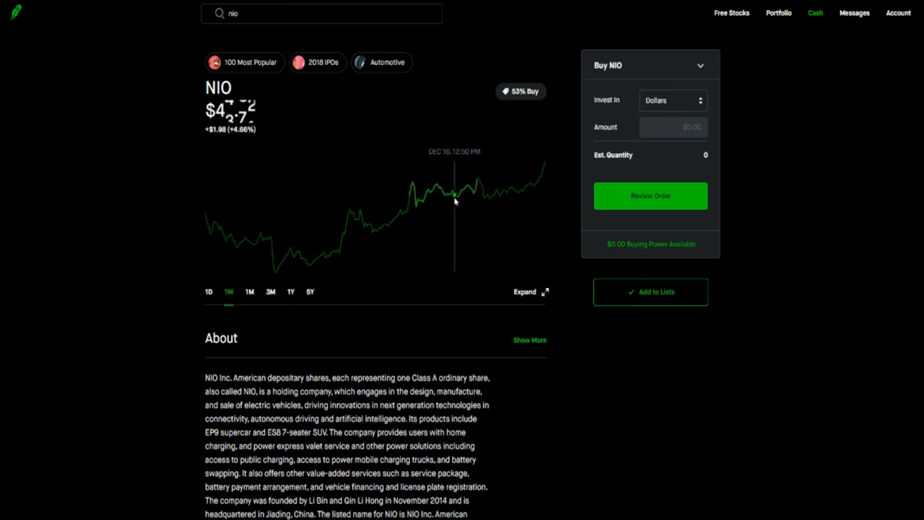
{"action": "mouse_move", "coordinate": [416, 210]}
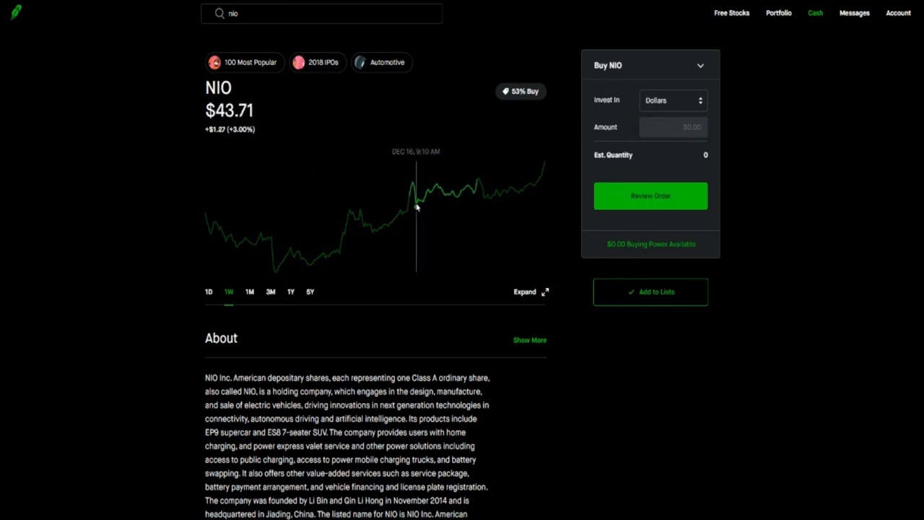
{"action": "mouse_move", "coordinate": [461, 203]}
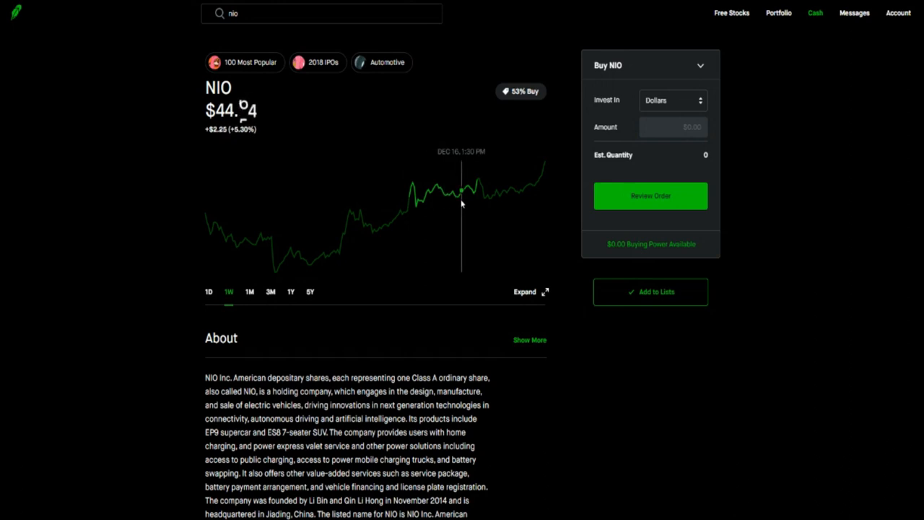
{"action": "mouse_move", "coordinate": [459, 205]}
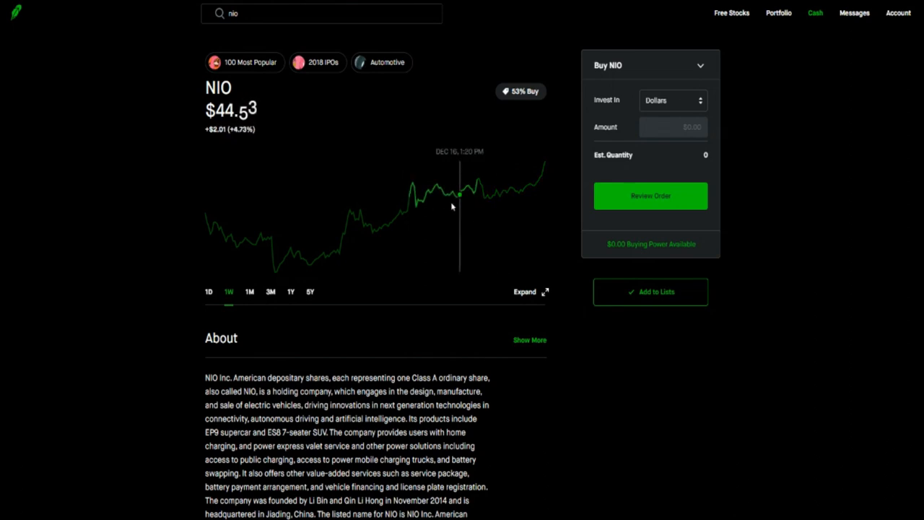
{"action": "mouse_move", "coordinate": [407, 209]}
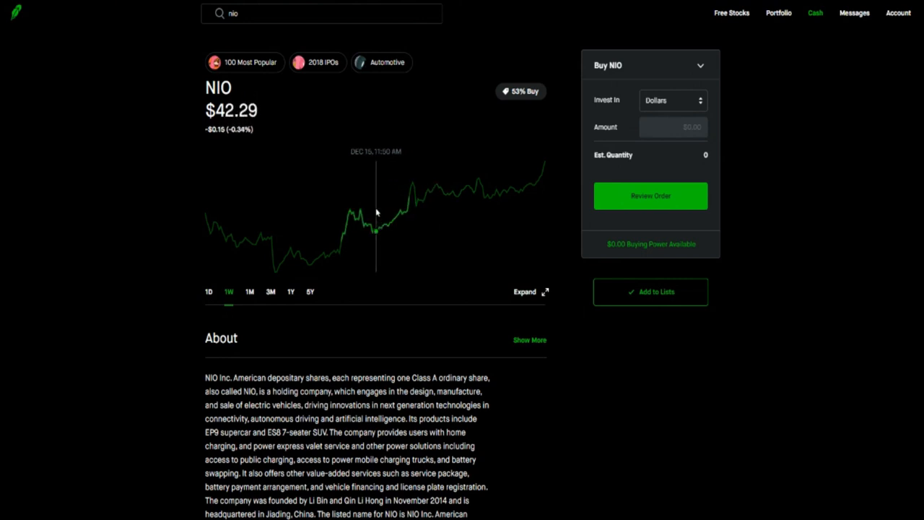
{"action": "mouse_move", "coordinate": [529, 207]}
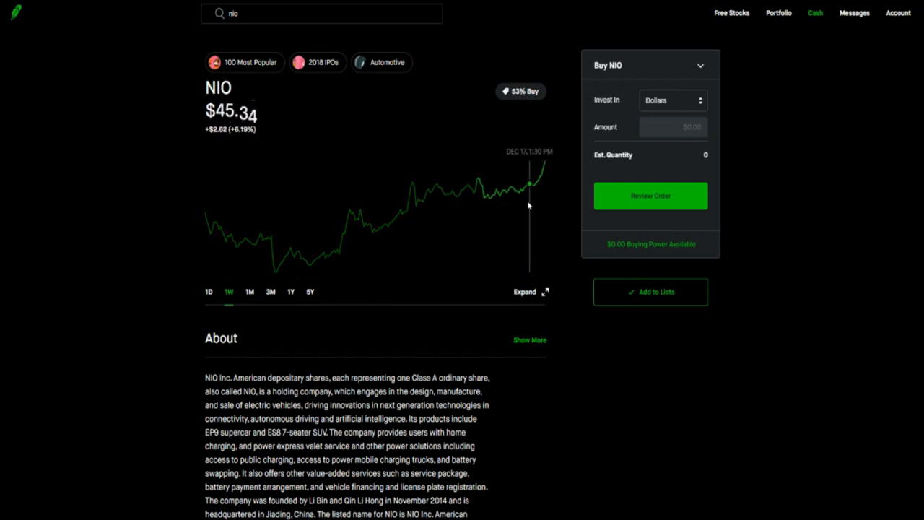
{"action": "mouse_move", "coordinate": [384, 263]}
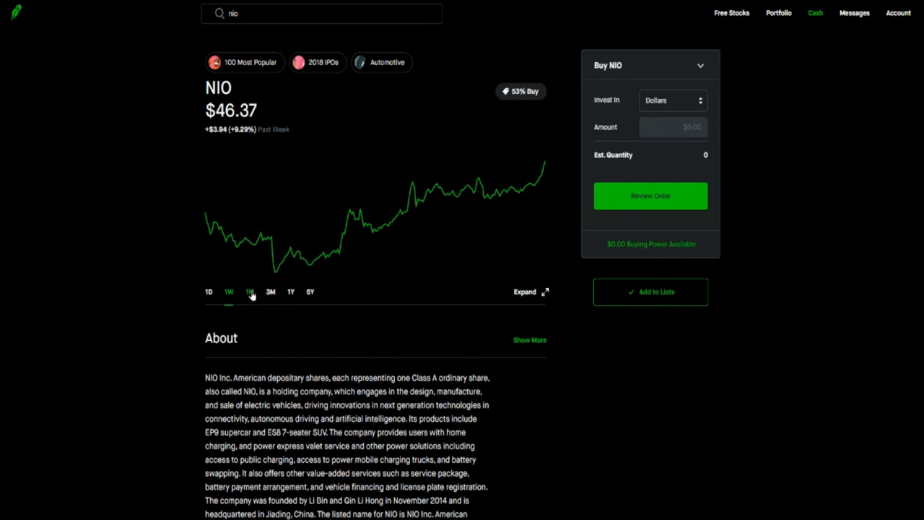
Return the NIO chart to the 1D range to view today's intraday and after-hours move.
{"action": "left_click", "coordinate": [208, 292]}
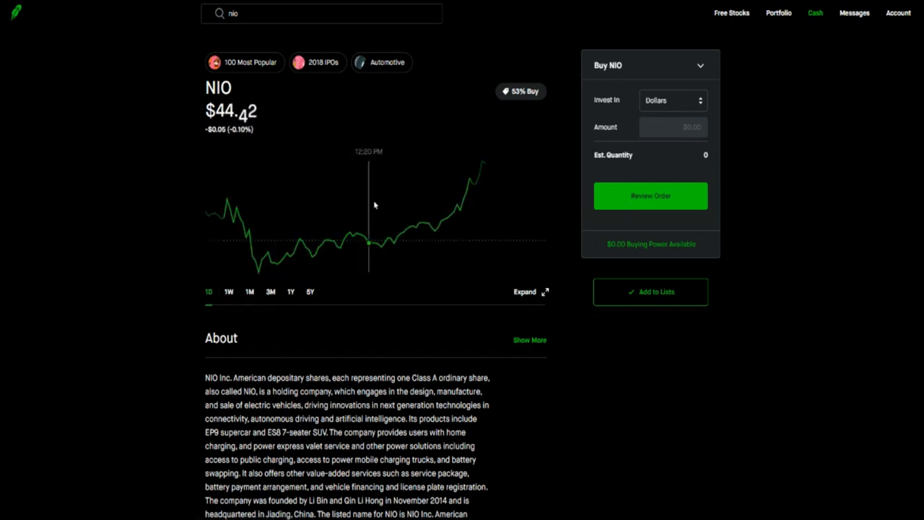
{"action": "mouse_move", "coordinate": [303, 242]}
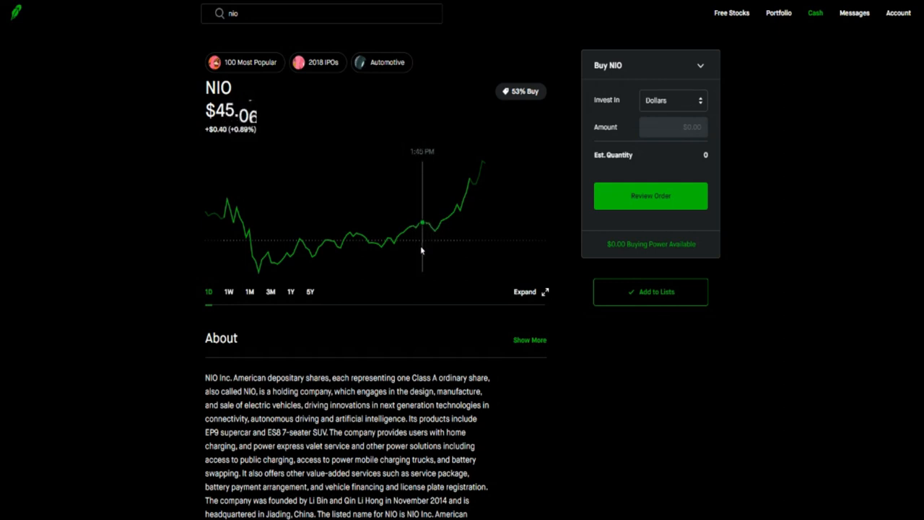
{"action": "mouse_move", "coordinate": [426, 253]}
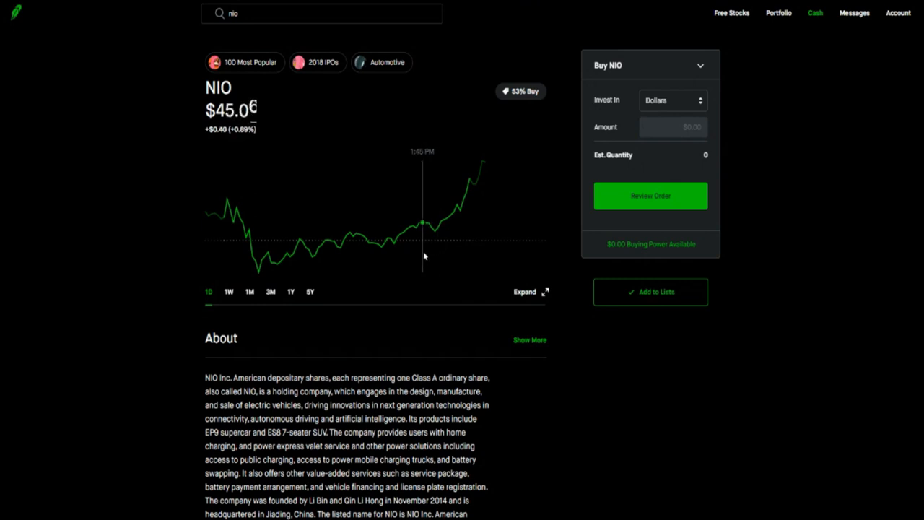
{"action": "mouse_move", "coordinate": [112, 232]}
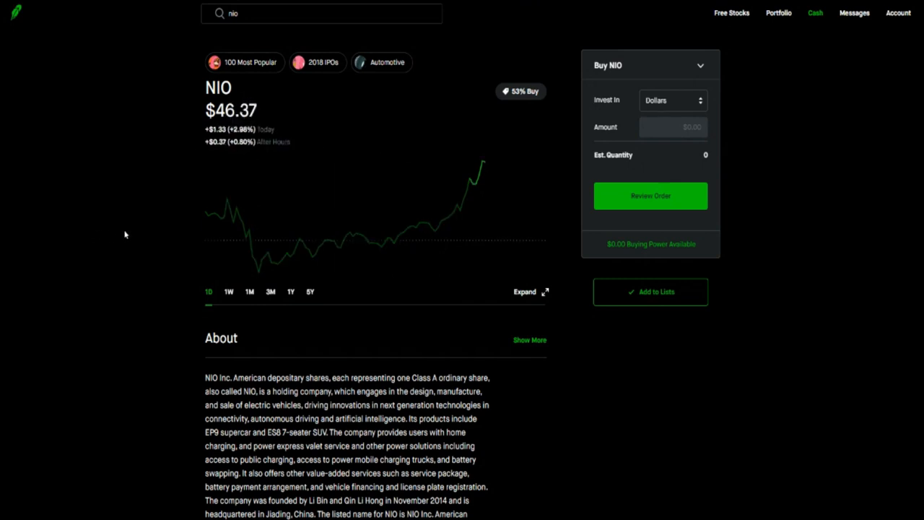
{"action": "mouse_move", "coordinate": [85, 296]}
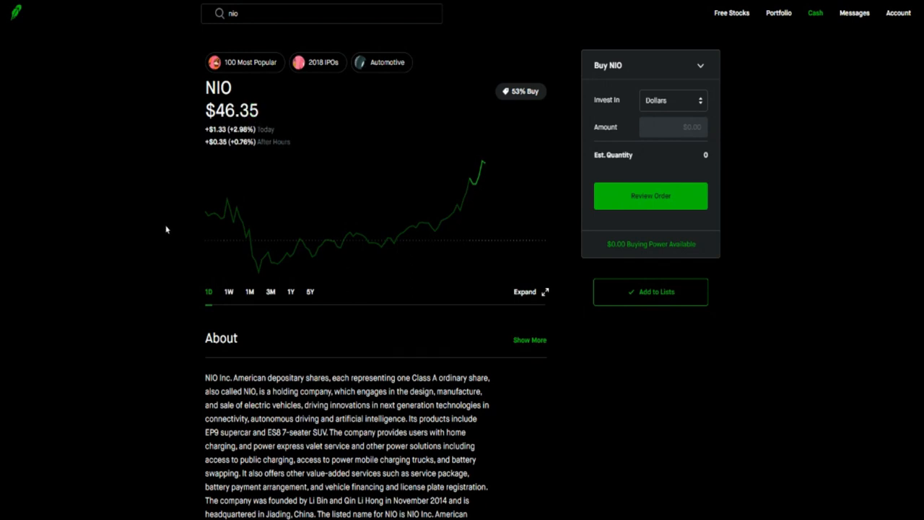
{"action": "mouse_move", "coordinate": [173, 236]}
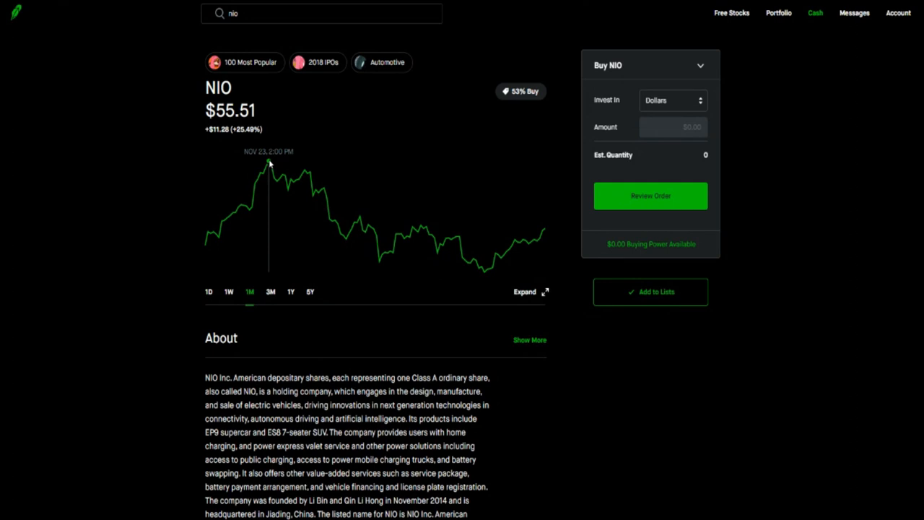
{"action": "mouse_move", "coordinate": [303, 170]}
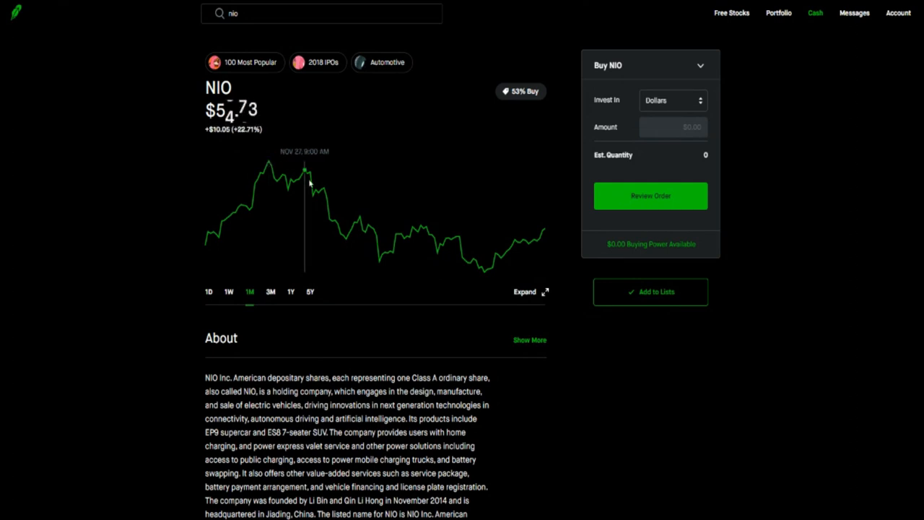
{"action": "mouse_move", "coordinate": [487, 271]}
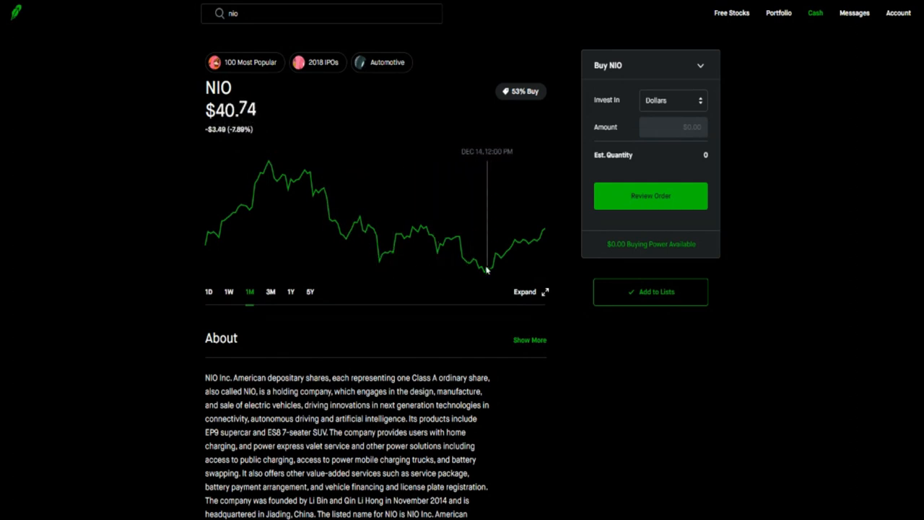
{"action": "mouse_move", "coordinate": [485, 274]}
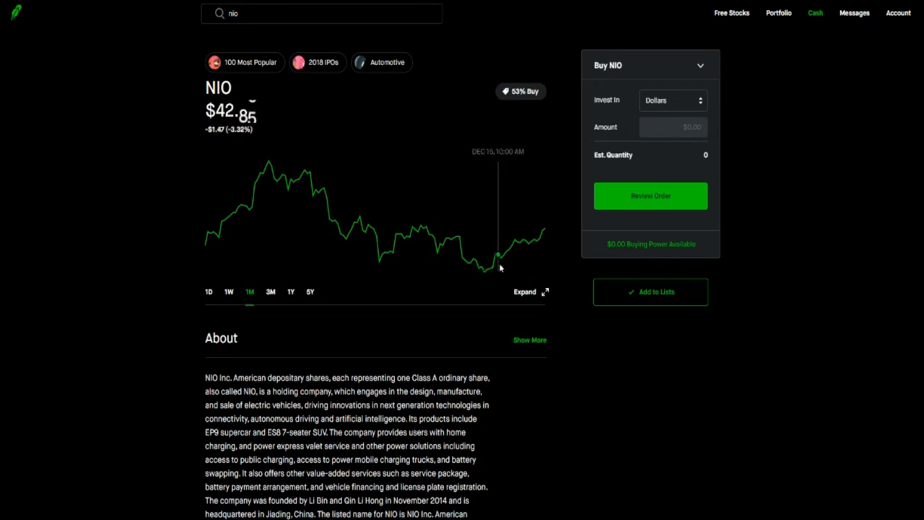
{"action": "mouse_move", "coordinate": [508, 251]}
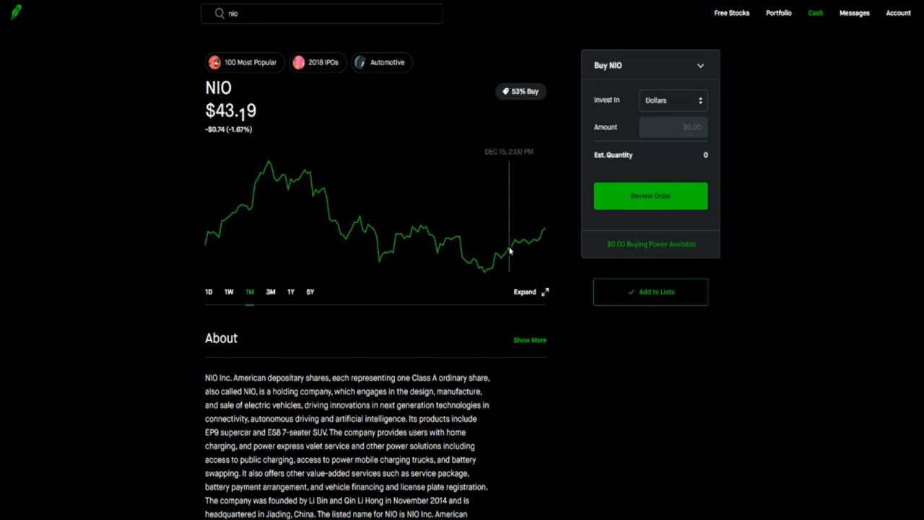
{"action": "mouse_move", "coordinate": [543, 231]}
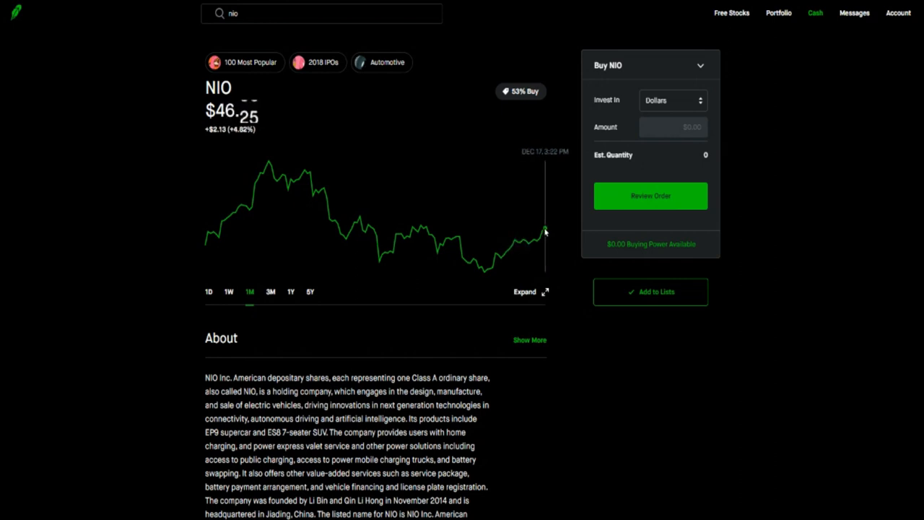
{"action": "mouse_move", "coordinate": [84, 291]}
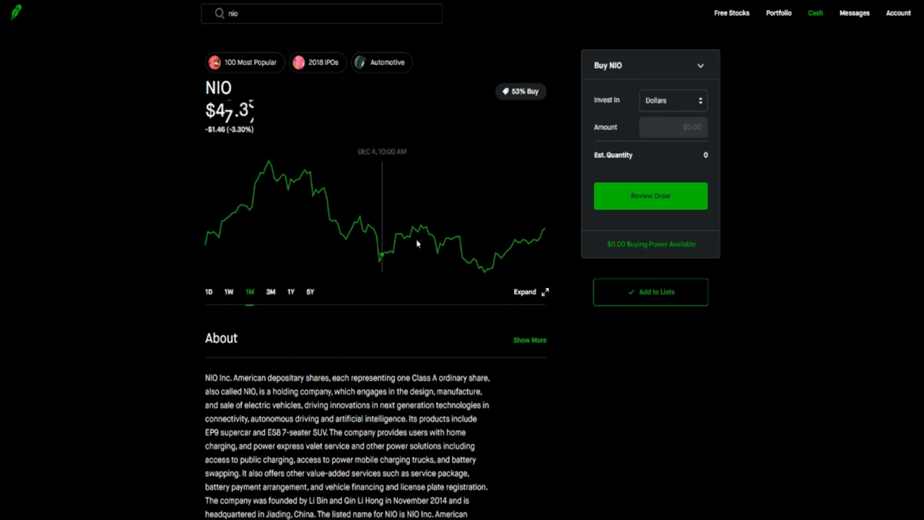
{"action": "mouse_move", "coordinate": [485, 275]}
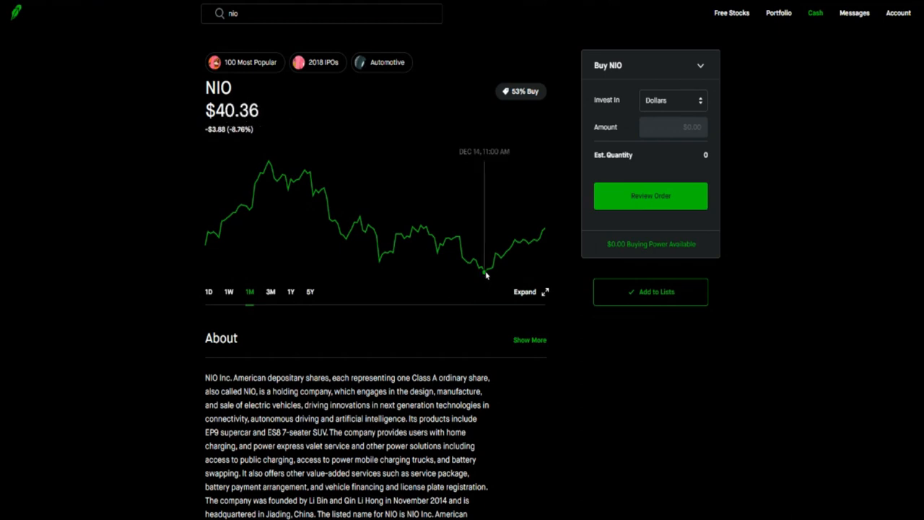
{"action": "mouse_move", "coordinate": [470, 260]}
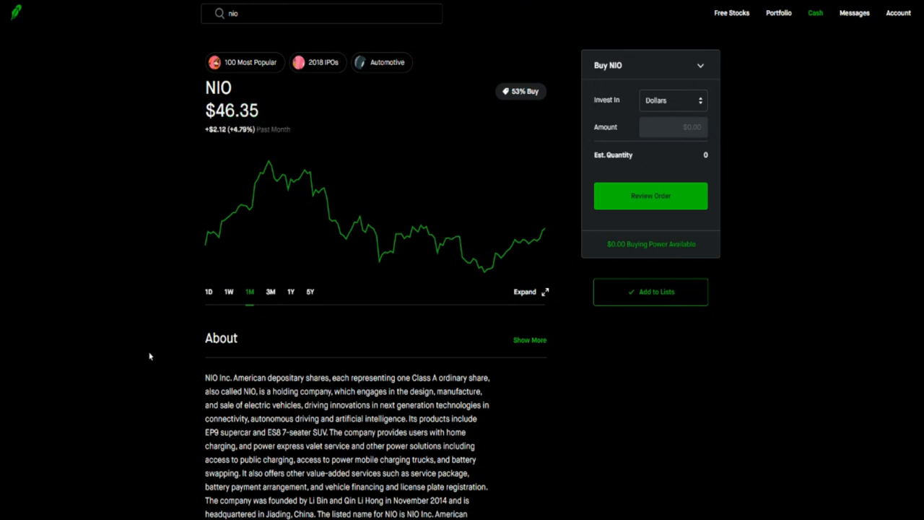
{"action": "mouse_move", "coordinate": [151, 352]}
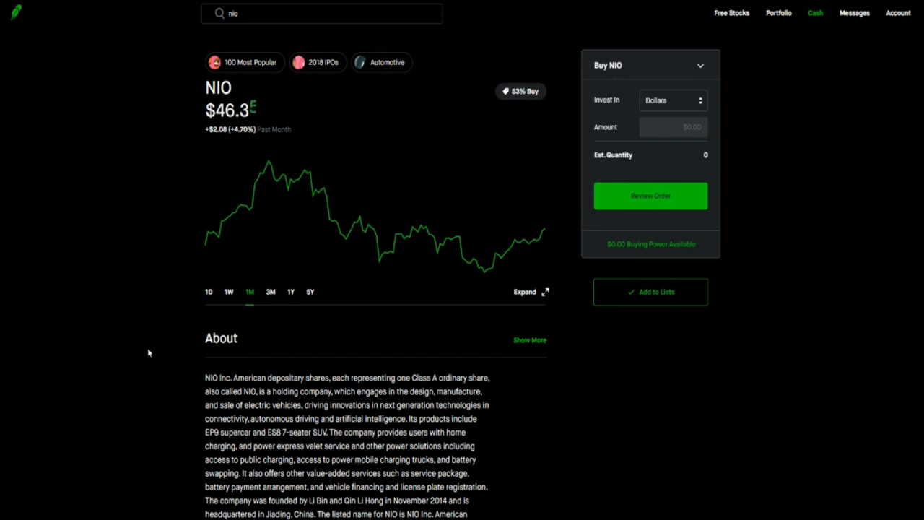
{"action": "mouse_move", "coordinate": [138, 335]}
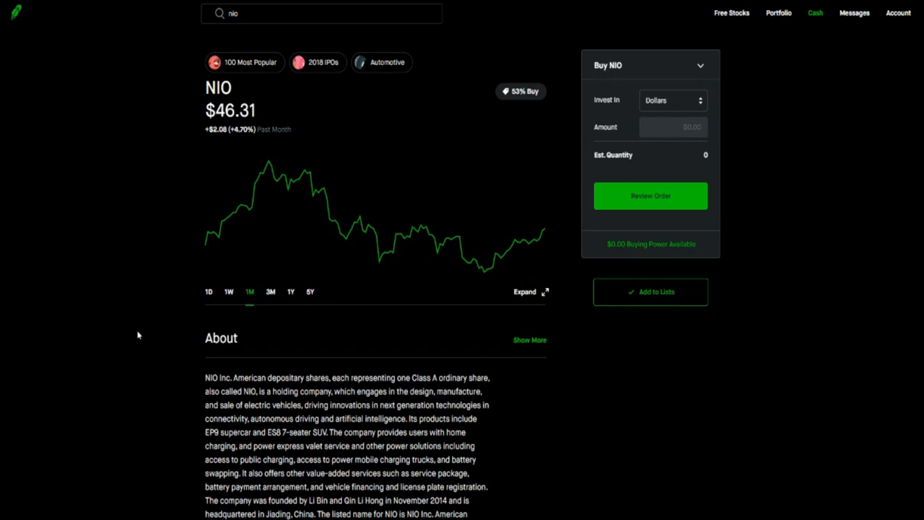
{"action": "mouse_move", "coordinate": [126, 352]}
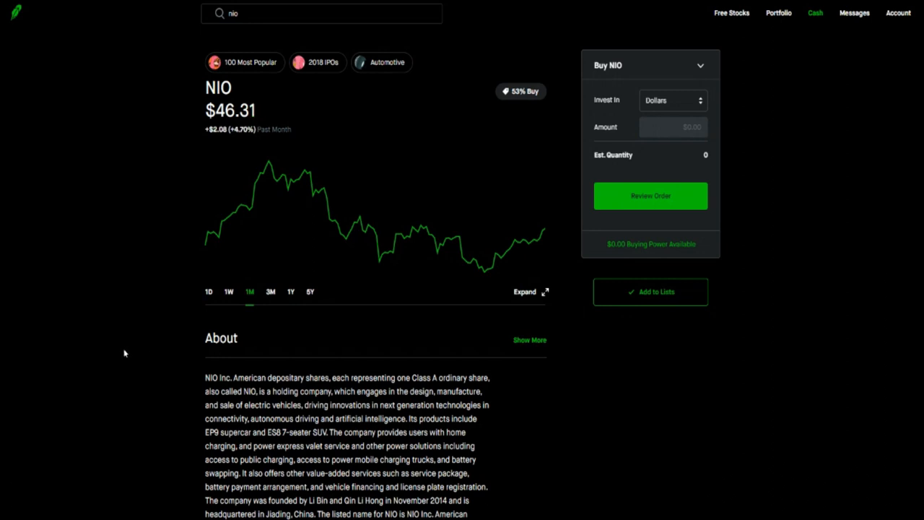